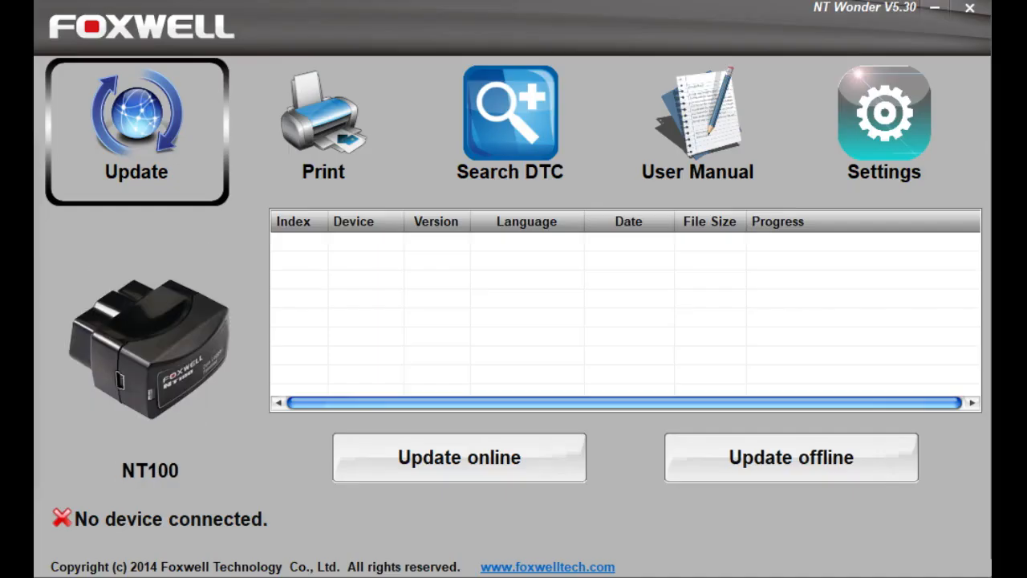
{"action": "mouse_move", "coordinate": [244, 405]}
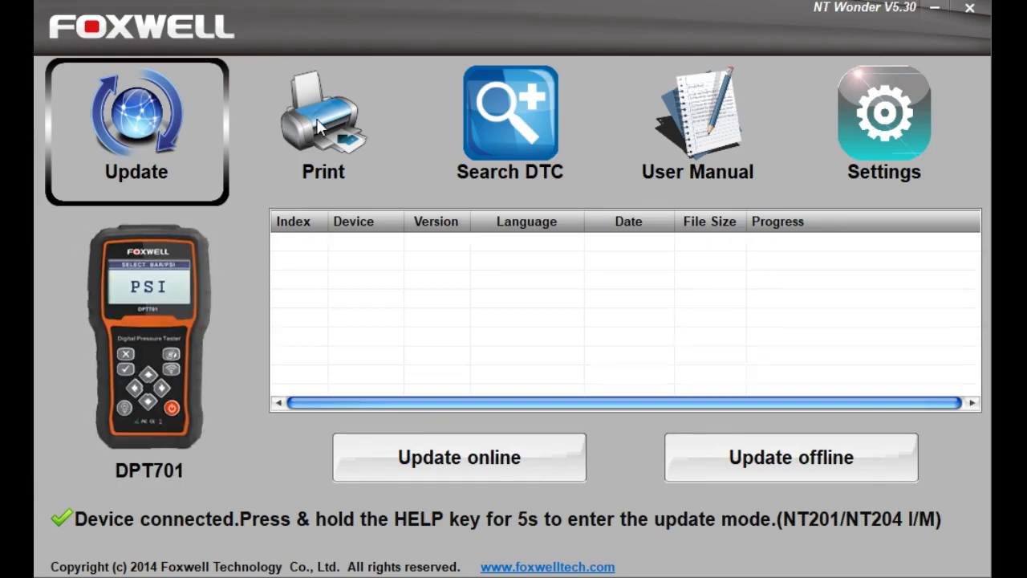
Open the Print page to receive output from the connected DPT701 scan tool.
{"action": "left_click", "coordinate": [322, 120]}
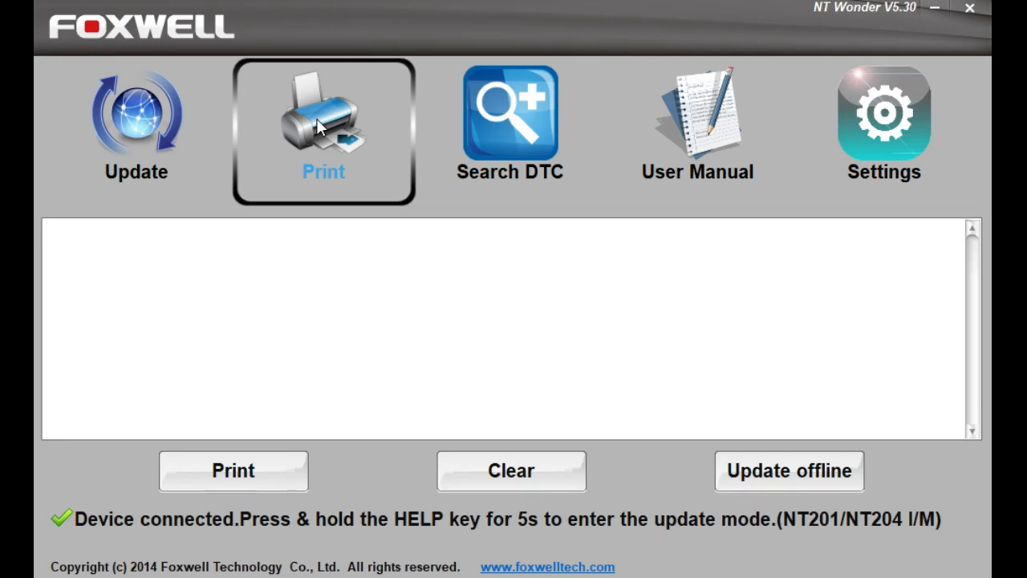
{"action": "left_click", "coordinate": [505, 324]}
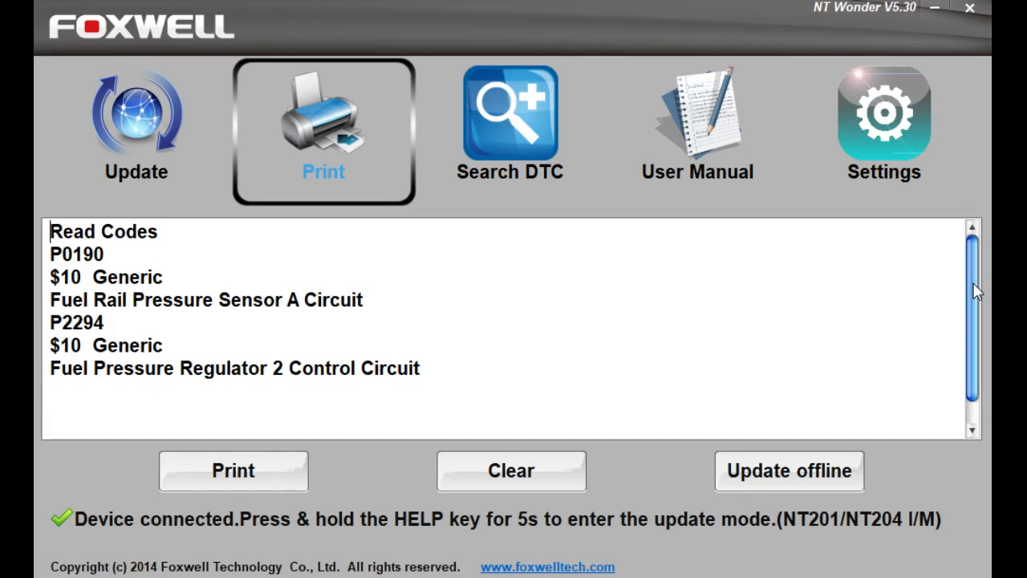
Scroll through received fault codes P0190 and P2294 as the output arrives.
{"action": "scroll", "scroll_direction": "down", "scroll_amount": 3}
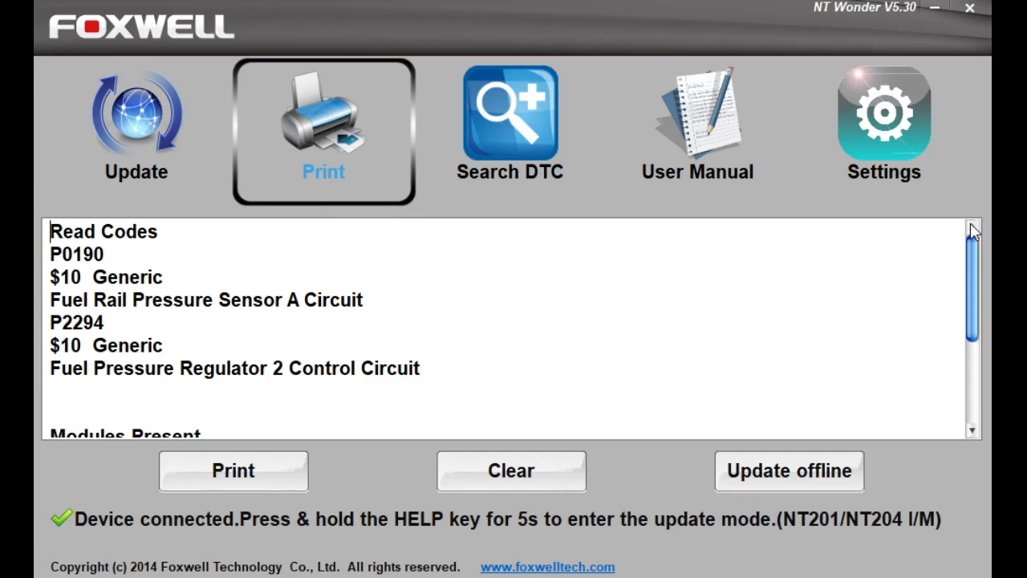
Scroll the output down to show Modules Present with $10: KWP 2000.
{"action": "left_click_drag", "start_coordinate": [971, 233], "coordinate": [970, 353]}
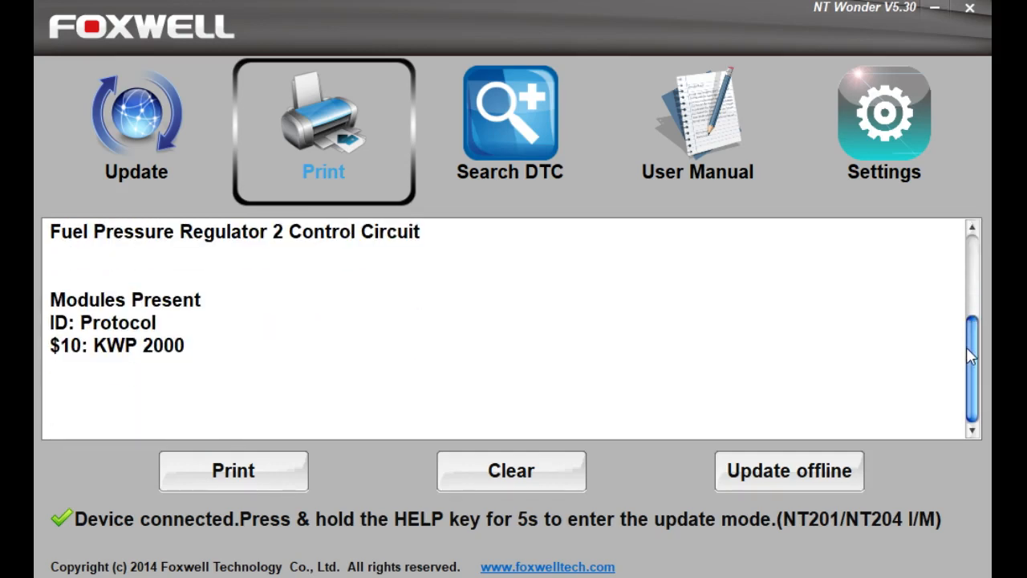
{"action": "mouse_move", "coordinate": [970, 355]}
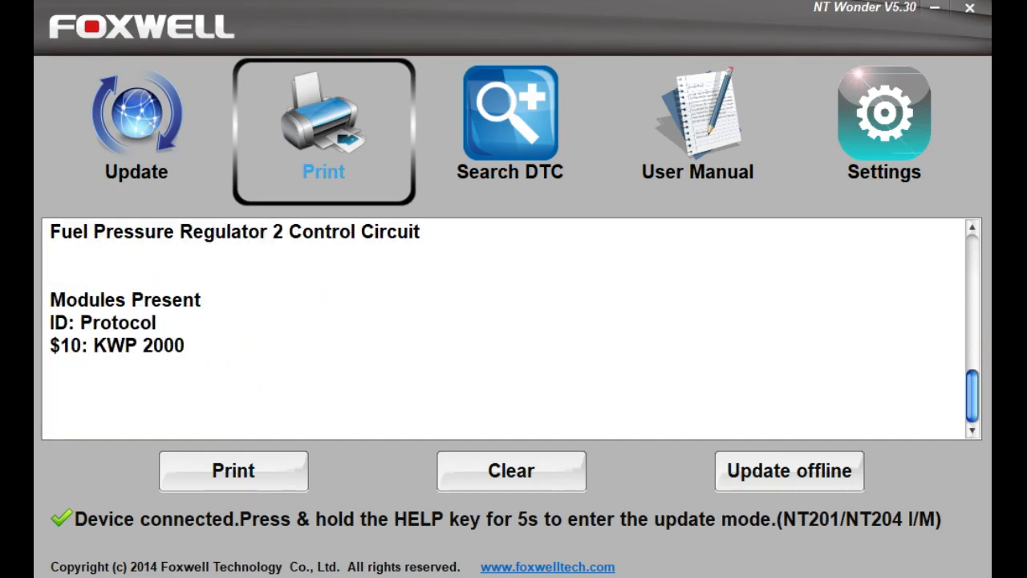
{"action": "mouse_move", "coordinate": [269, 459]}
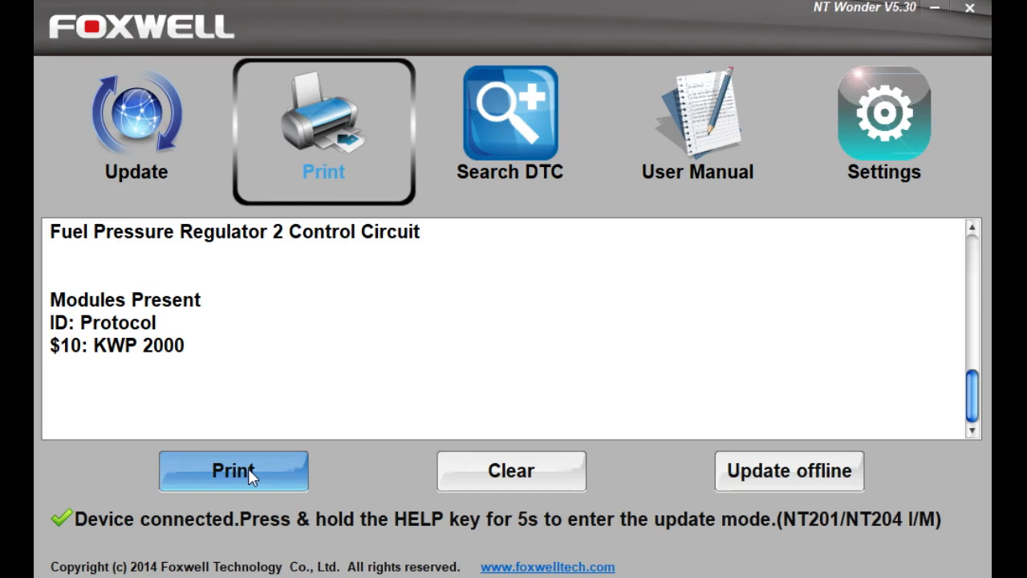
Cancel printing to the Samsung CLP-410 Series printer, then clear all received data.
{"action": "left_click", "coordinate": [233, 470]}
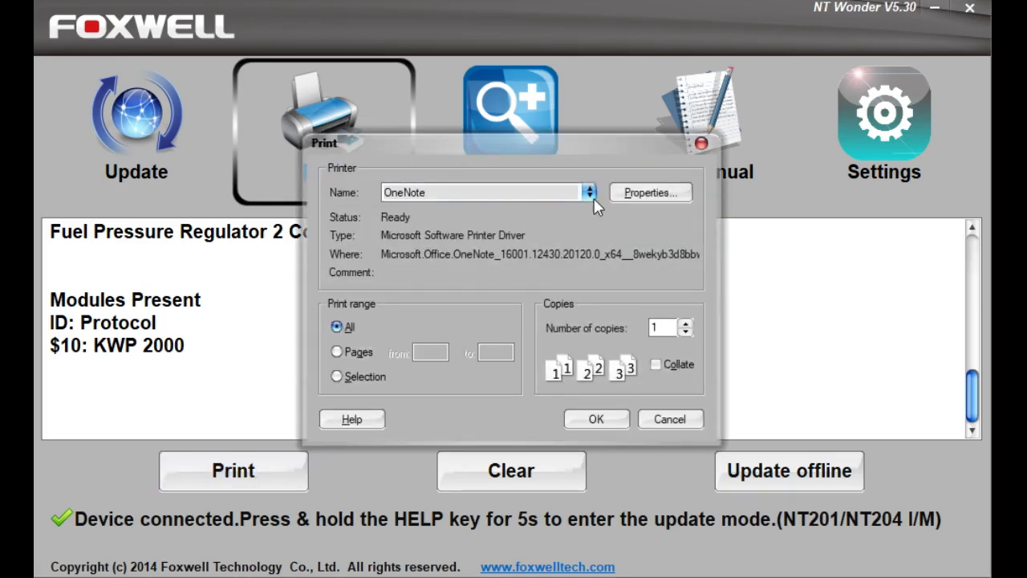
{"action": "left_click", "coordinate": [590, 191]}
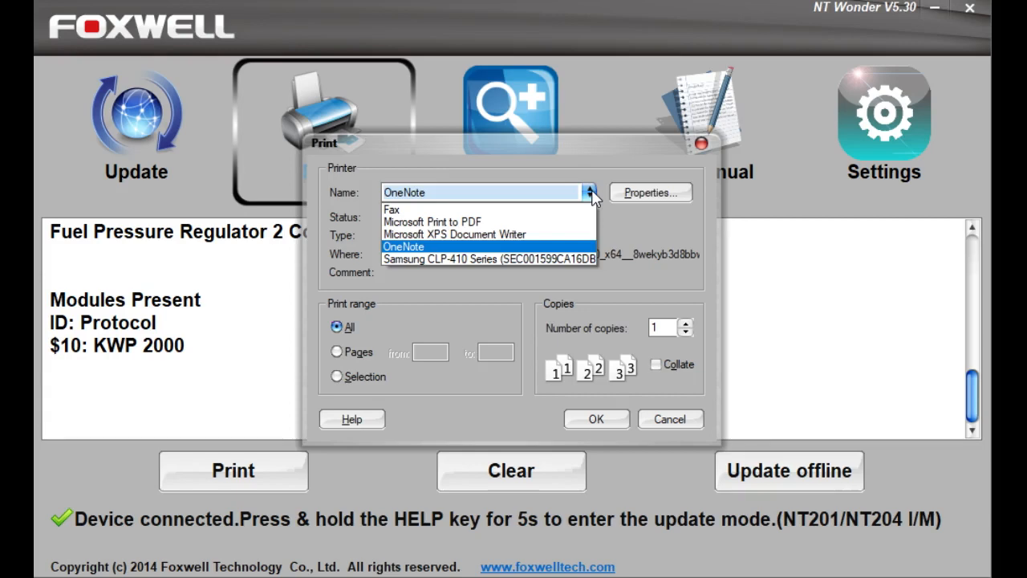
{"action": "left_click", "coordinate": [488, 258]}
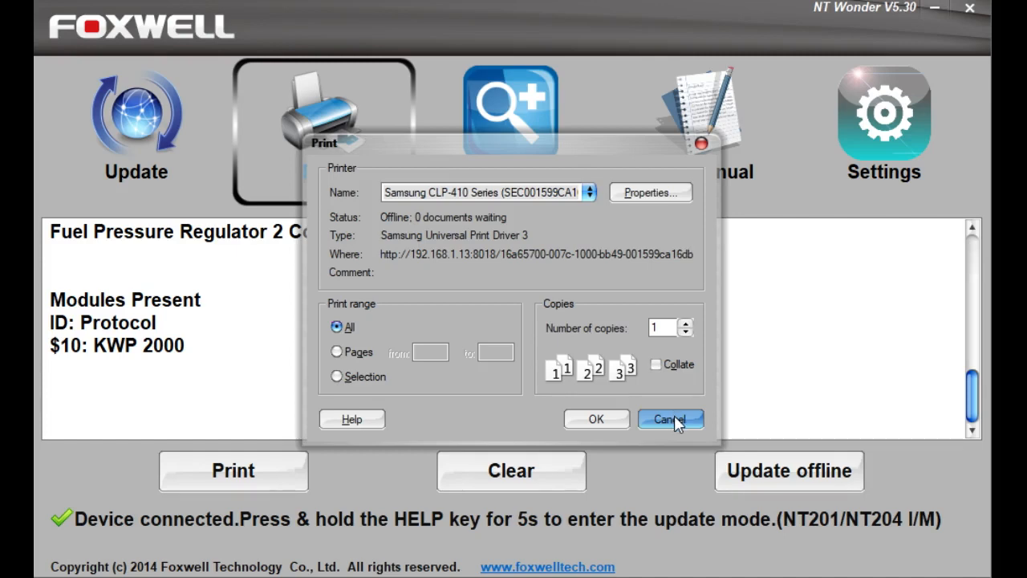
{"action": "left_click", "coordinate": [670, 419]}
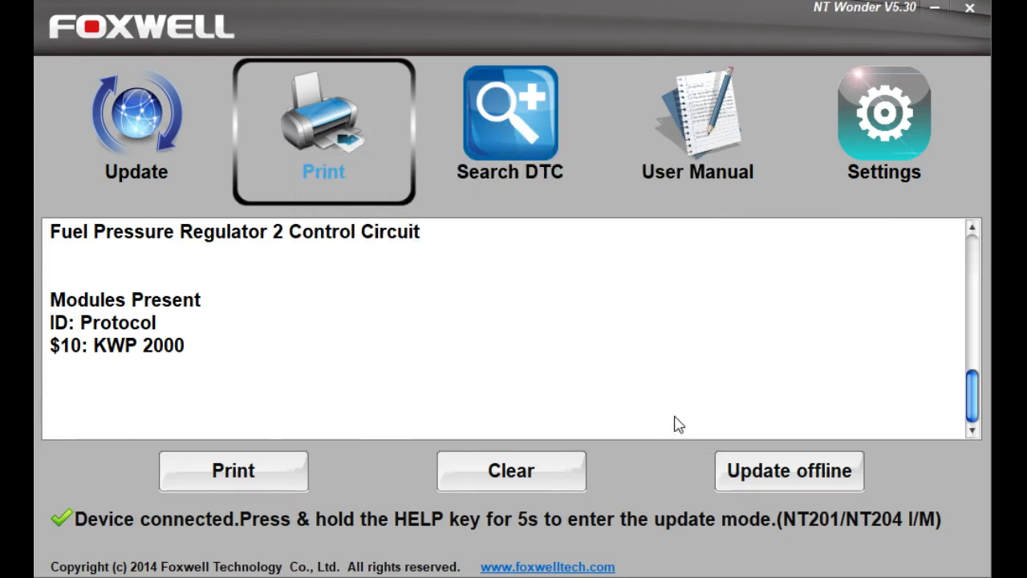
{"action": "left_click", "coordinate": [511, 470]}
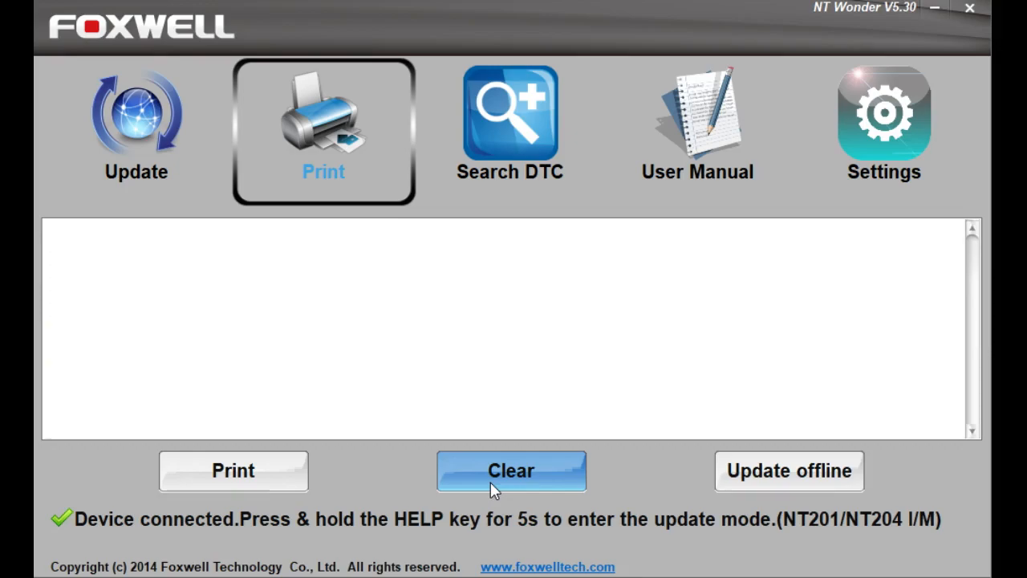